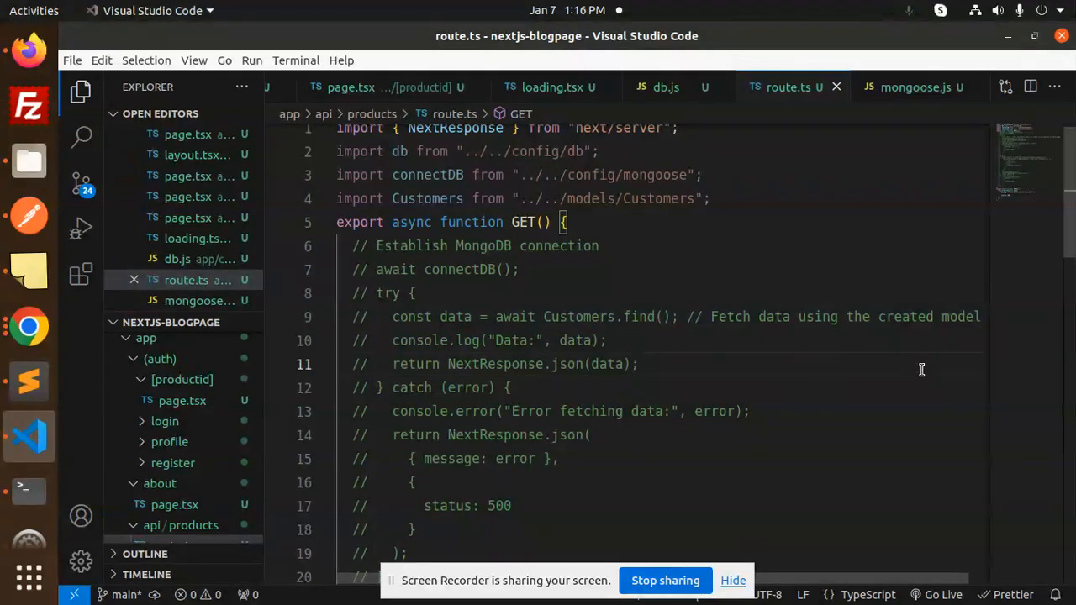
pyautogui.moveTo(459, 288)
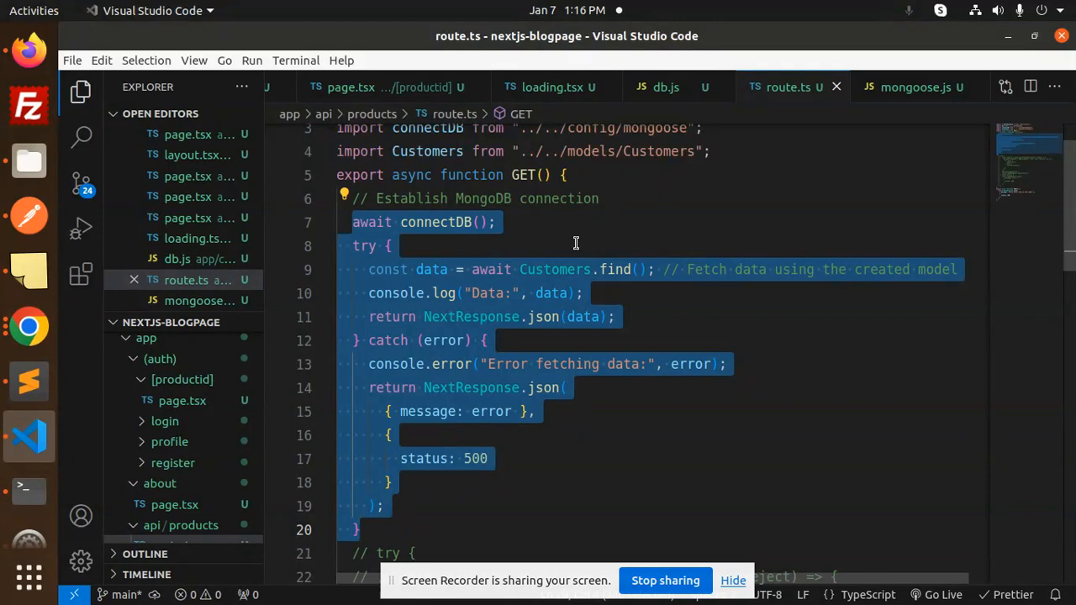
# - Deselect the uncommented GET handler code and expand the config folder in the Explorer
pyautogui.click(575, 243)
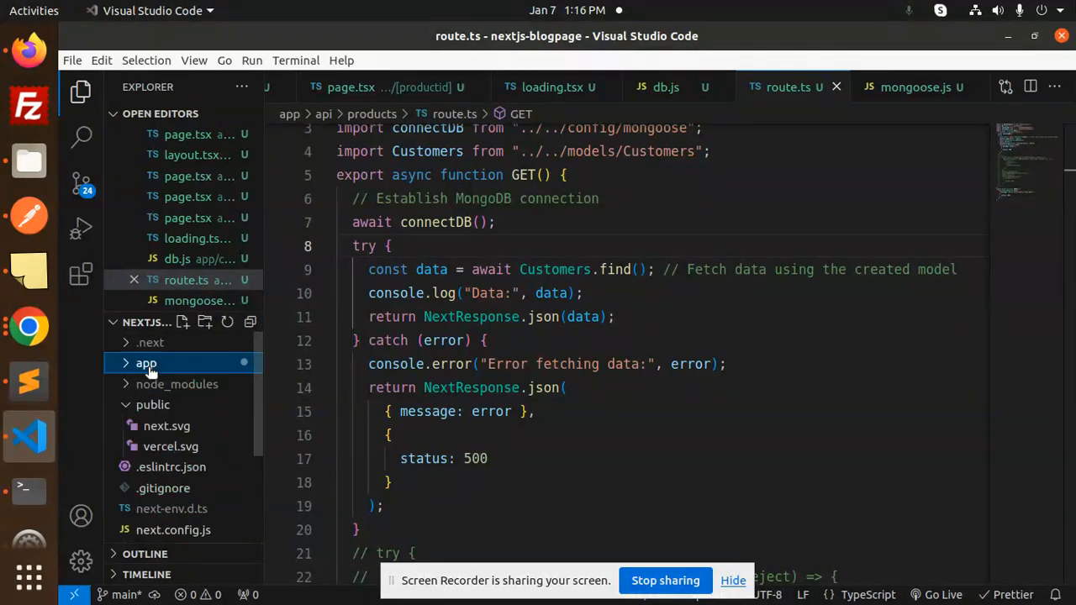
pyautogui.click(146, 363)
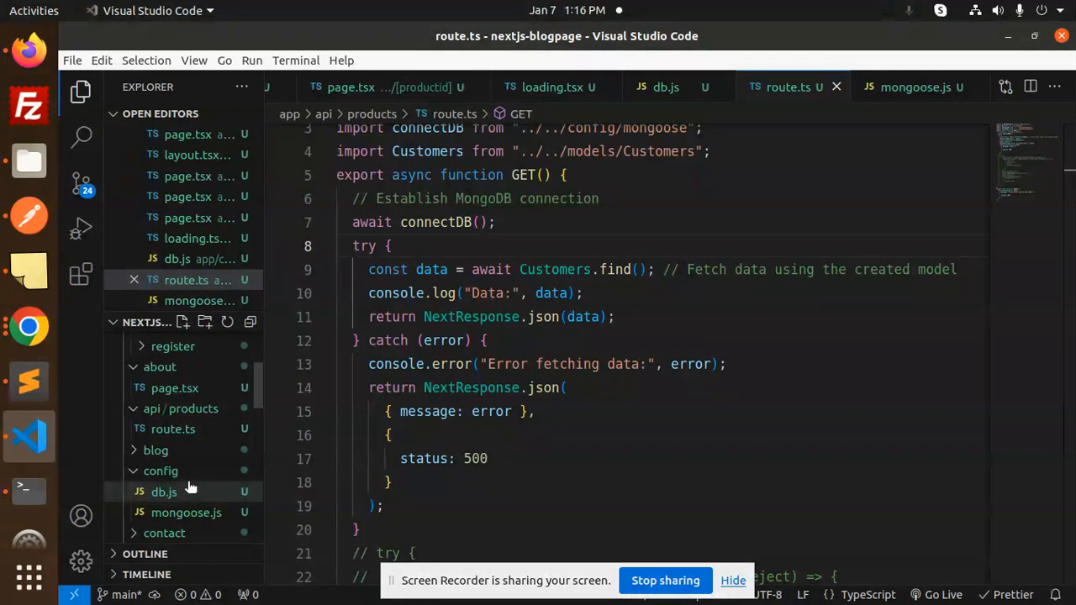
# - Review mongoose.js, highlighting the crud database name and the true connection option
pyautogui.click(186, 513)
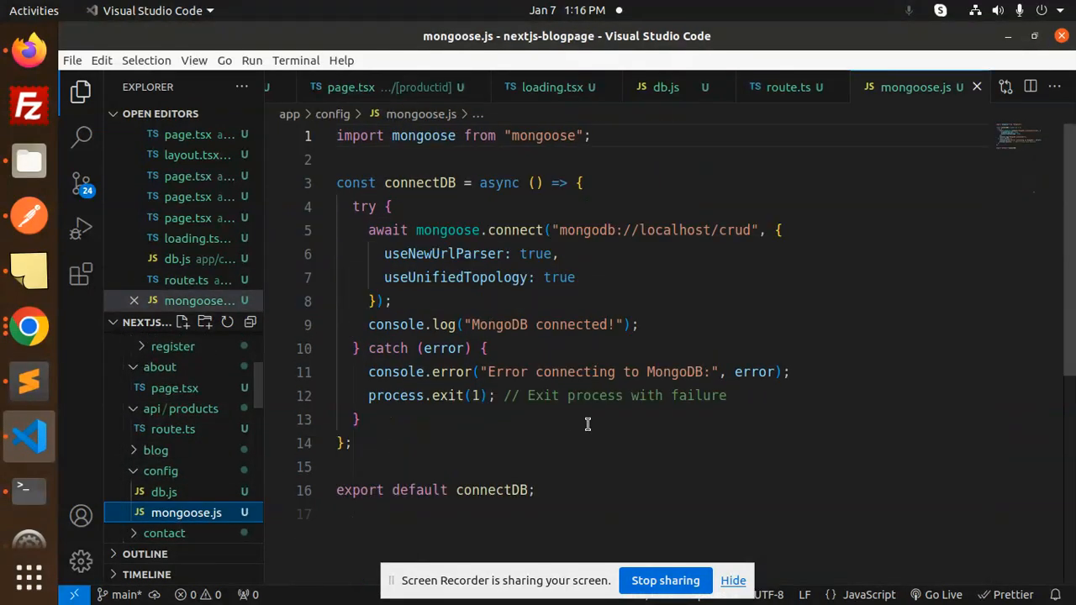
pyautogui.click(560, 230)
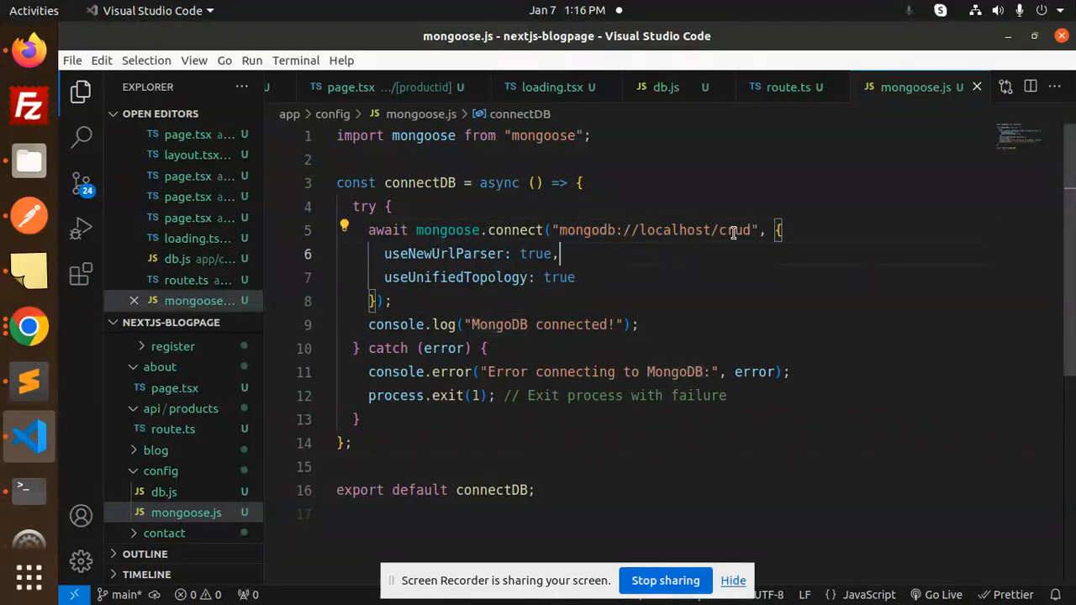
pyautogui.doubleClick(734, 230)
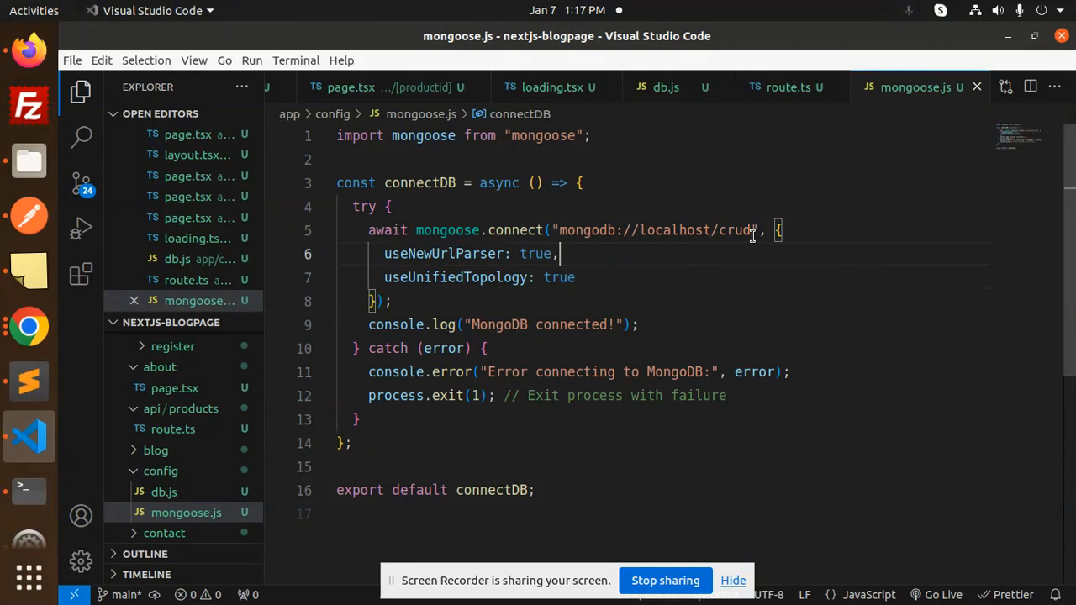
pyautogui.doubleClick(733, 229)
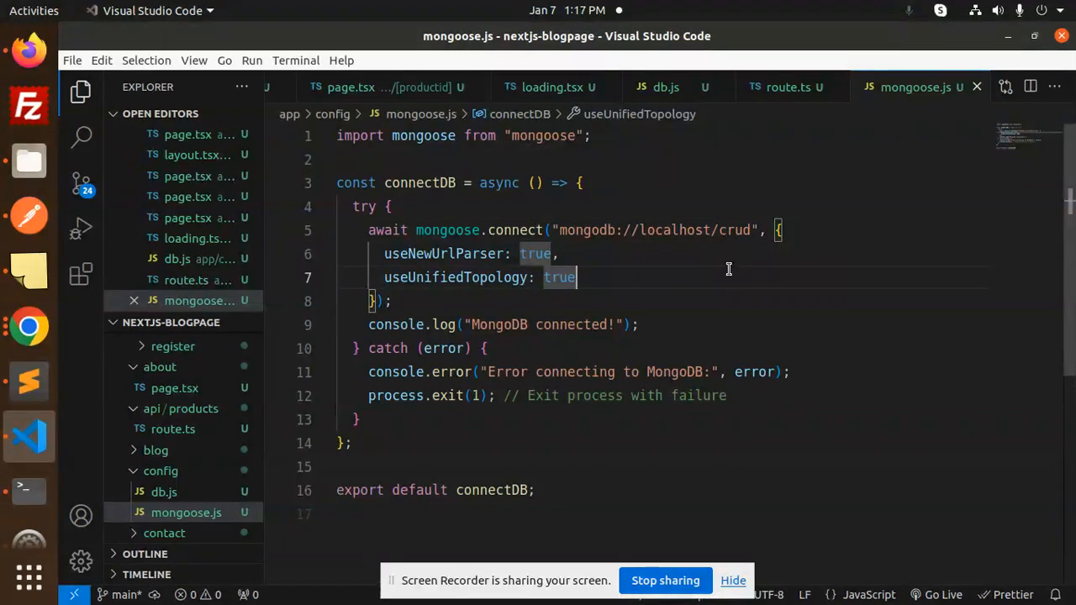
pyautogui.doubleClick(734, 230)
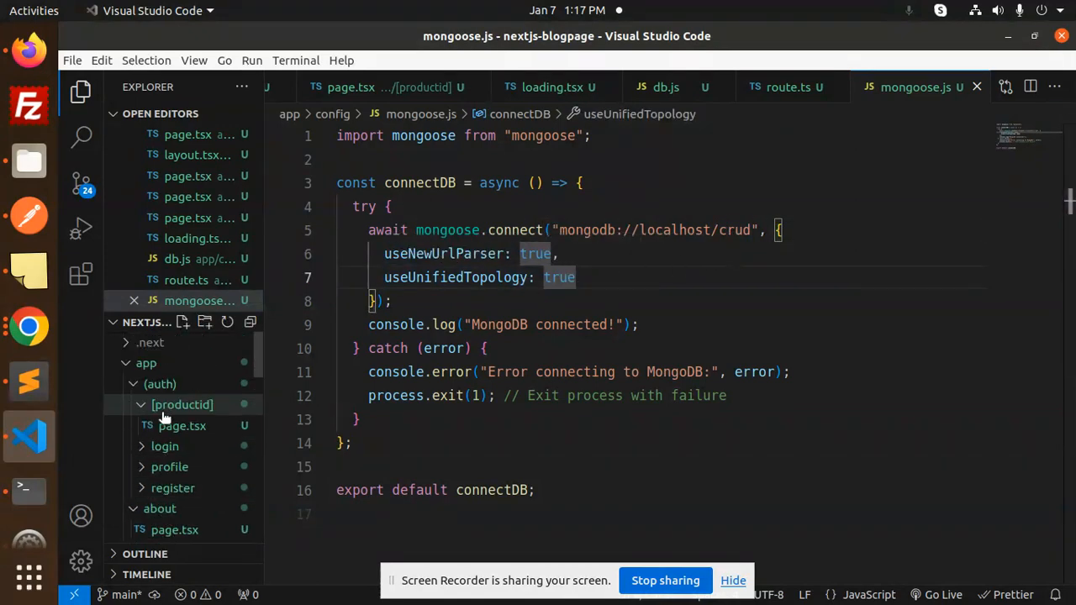
# - Collapse the config and dashboard folders so the models folder is visible
pyautogui.scroll(-3)
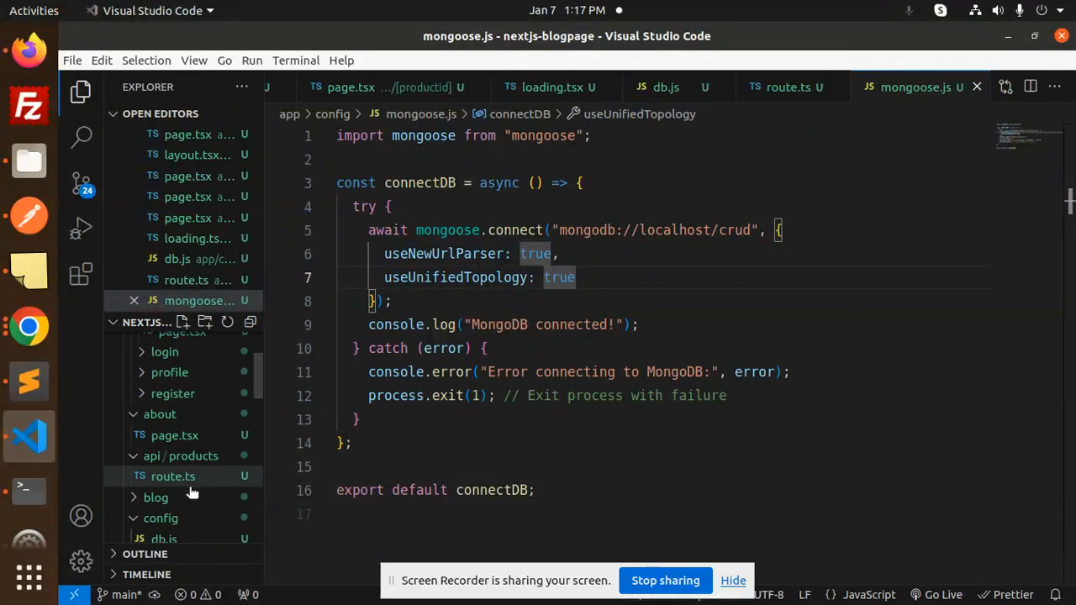
pyautogui.click(159, 414)
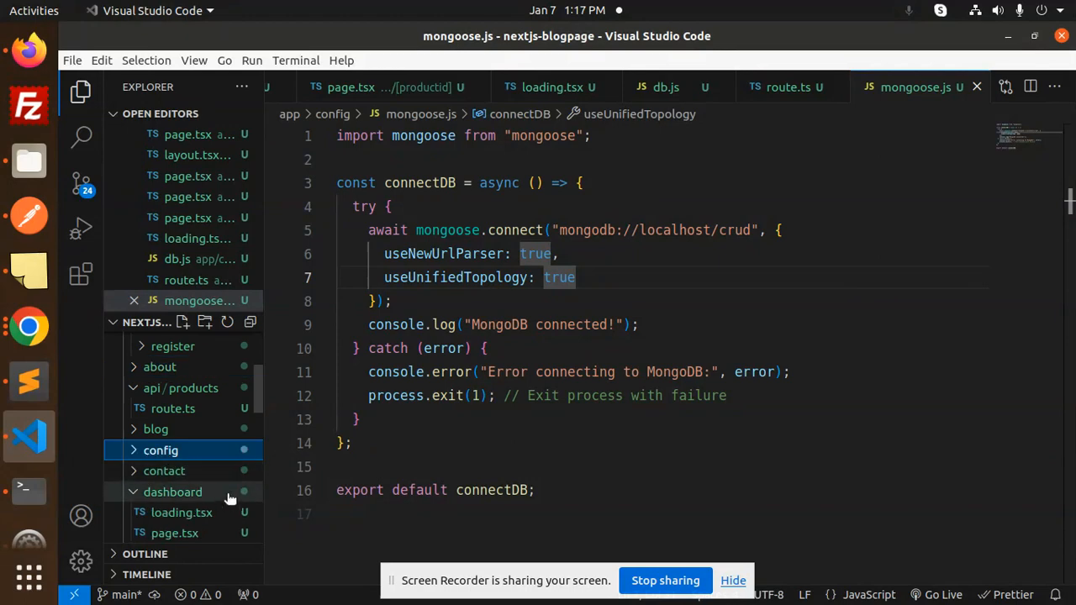
pyautogui.click(172, 492)
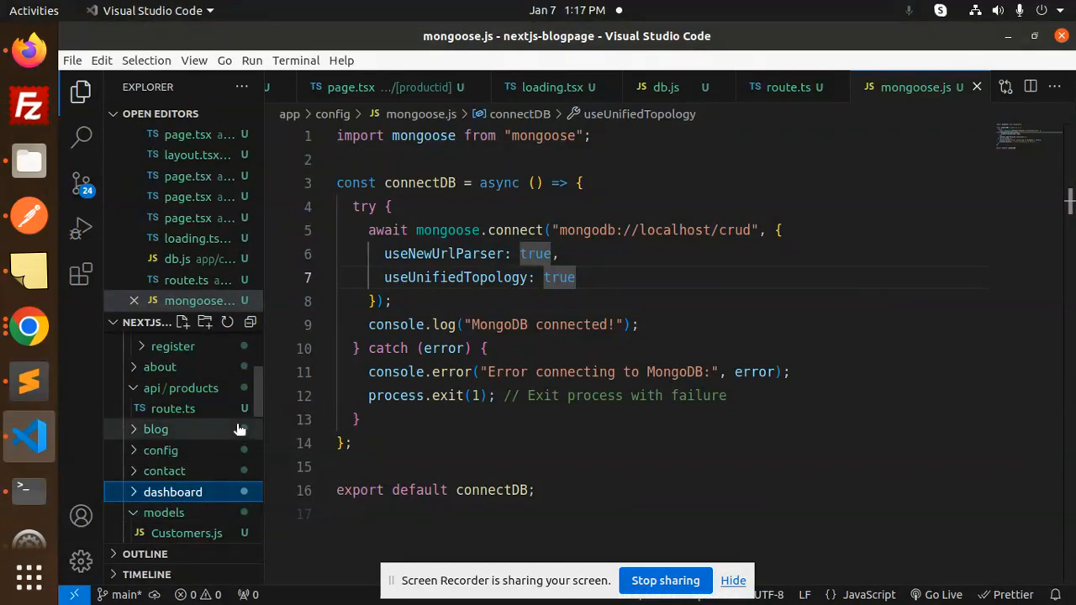
# - Review the Customers.js schema with name, age and email fields, highlighting email
pyautogui.click(186, 533)
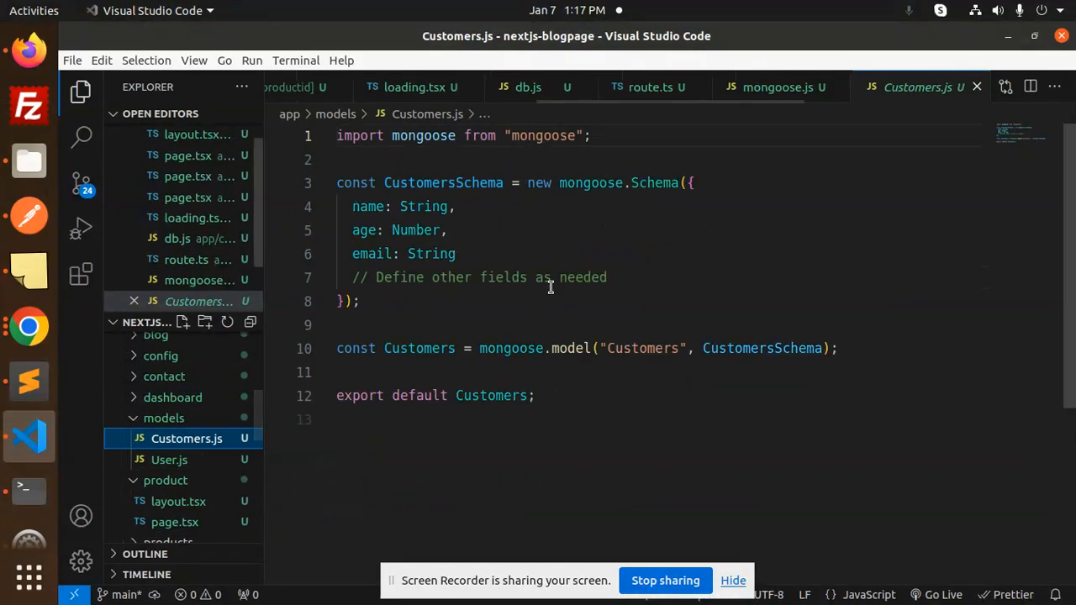
pyautogui.click(367, 254)
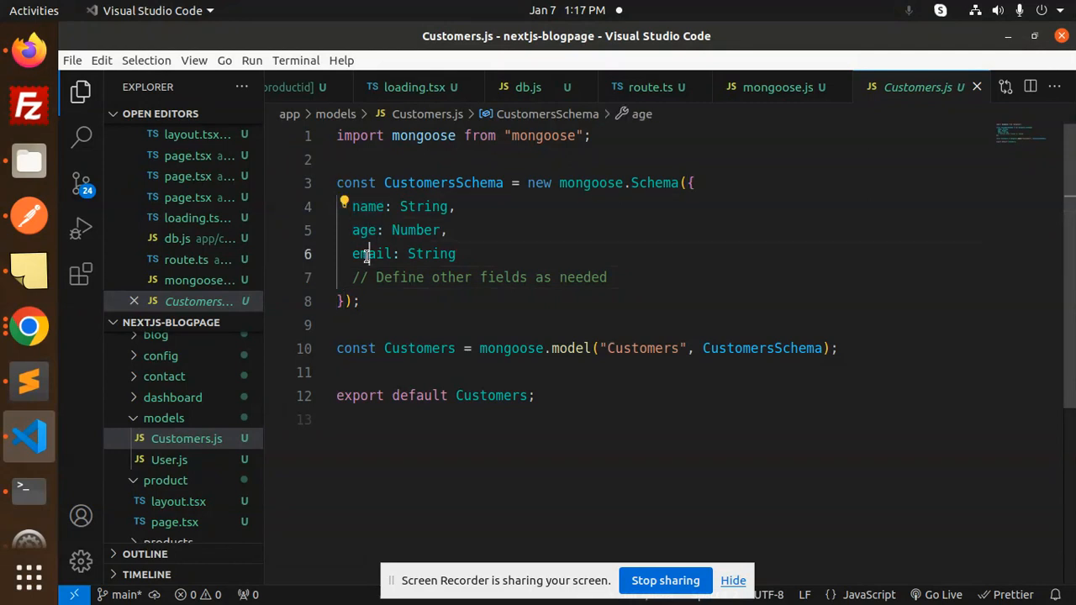
pyautogui.doubleClick(419, 348)
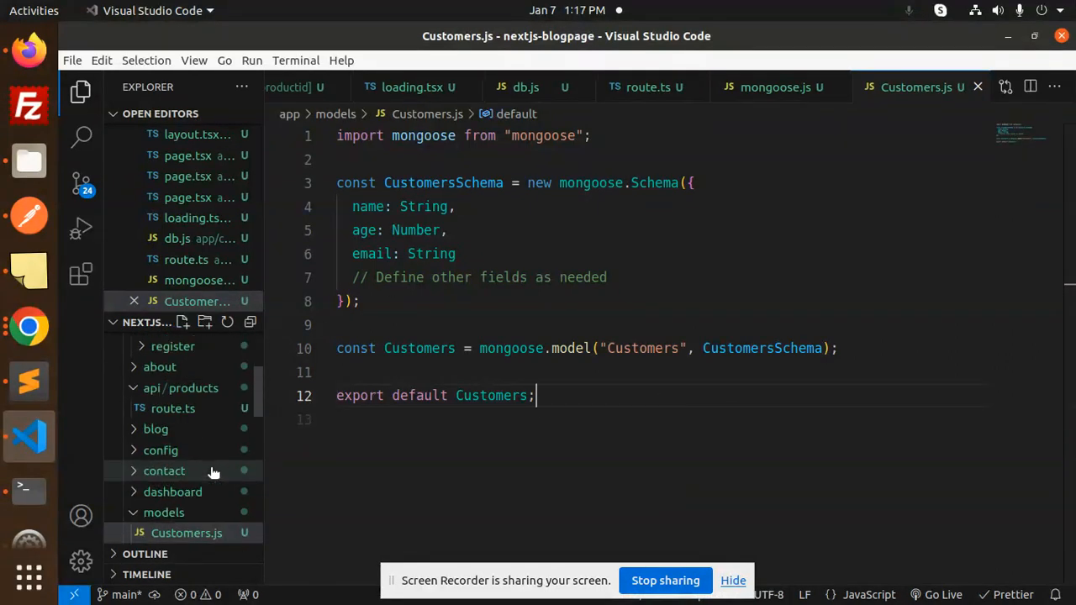
pyautogui.moveTo(173, 408)
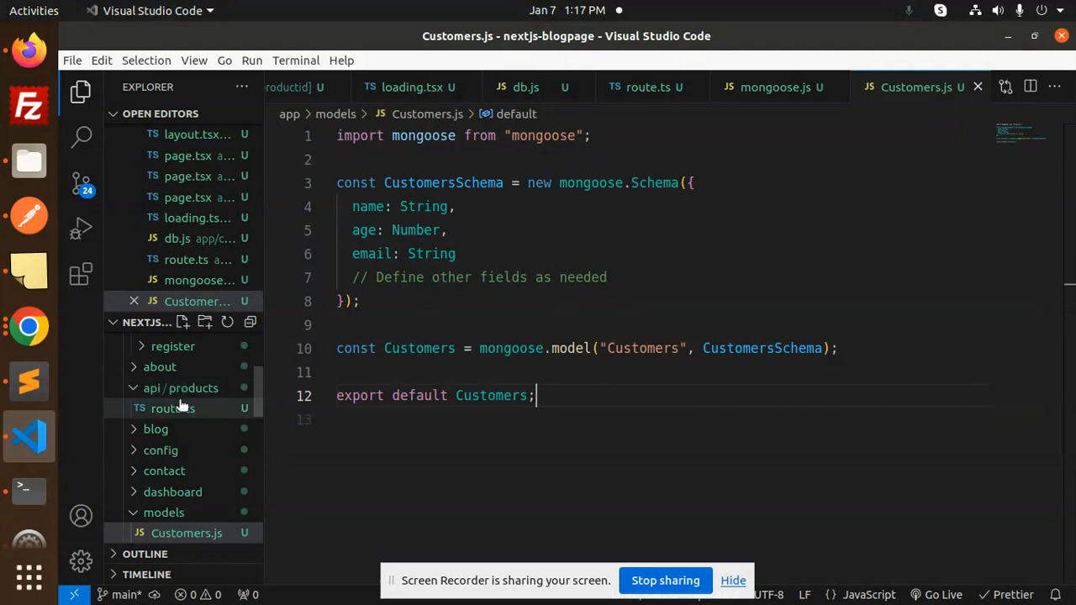
pyautogui.moveTo(172, 407)
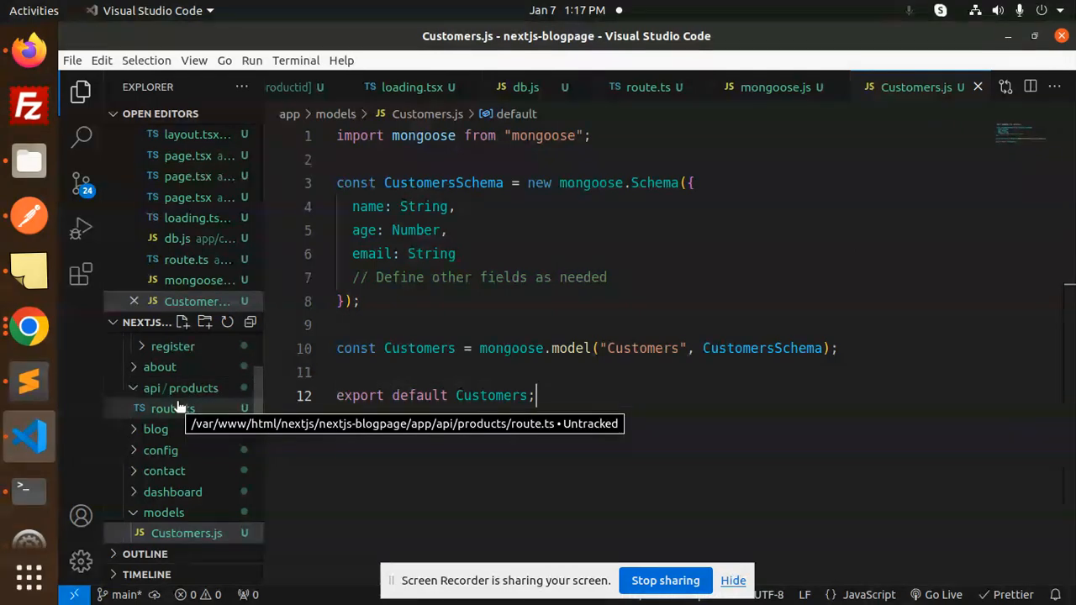
# - Review route.ts: connectDB import, Customers.find(), data logging, NextResponse.json and the 500 fallback
pyautogui.click(172, 408)
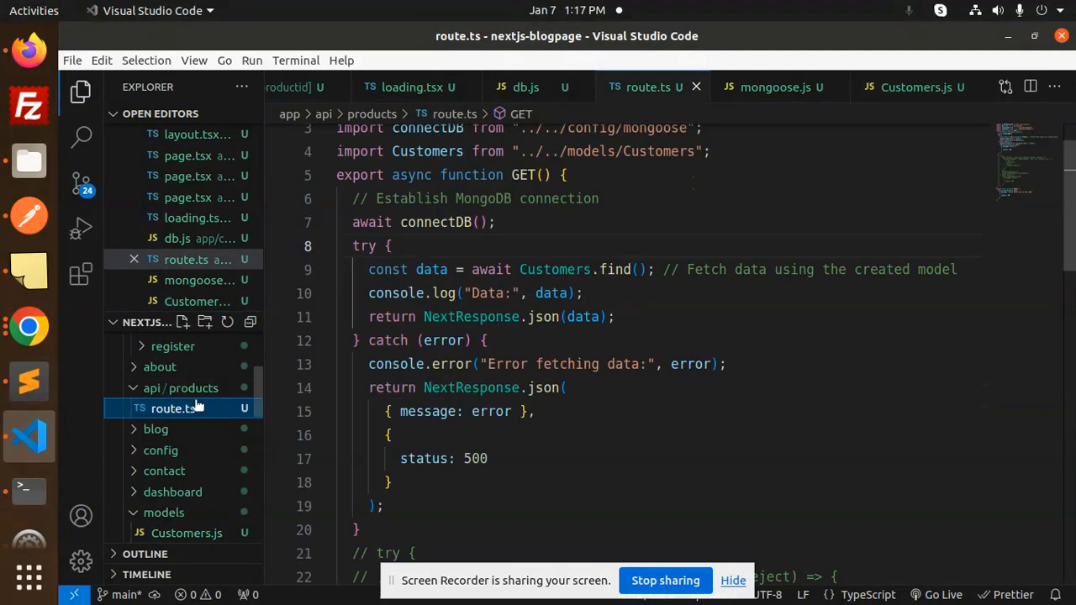
pyautogui.scroll(3)
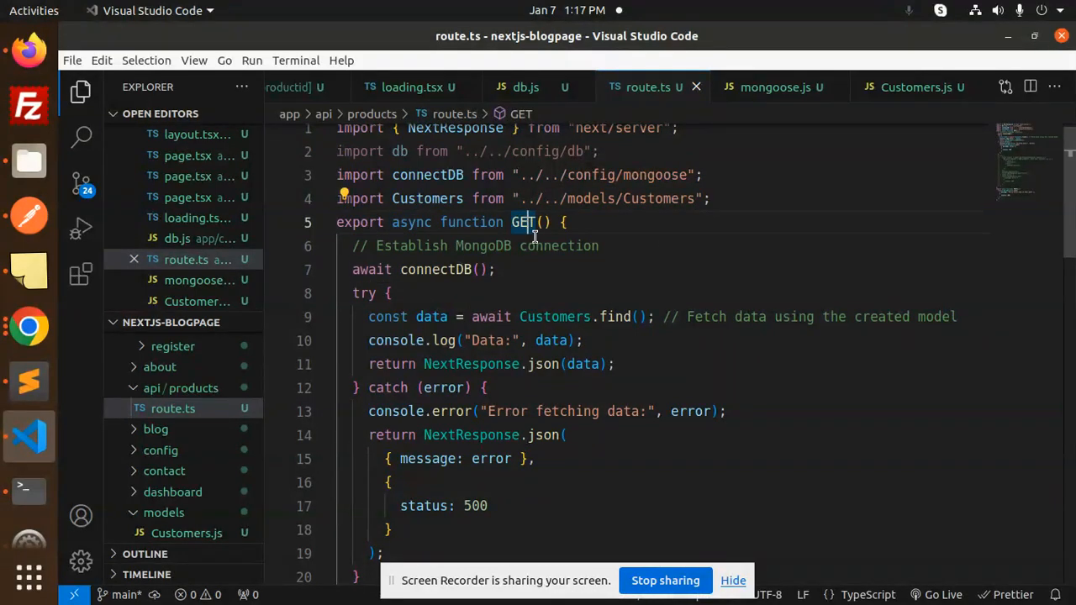
pyautogui.scroll(-3)
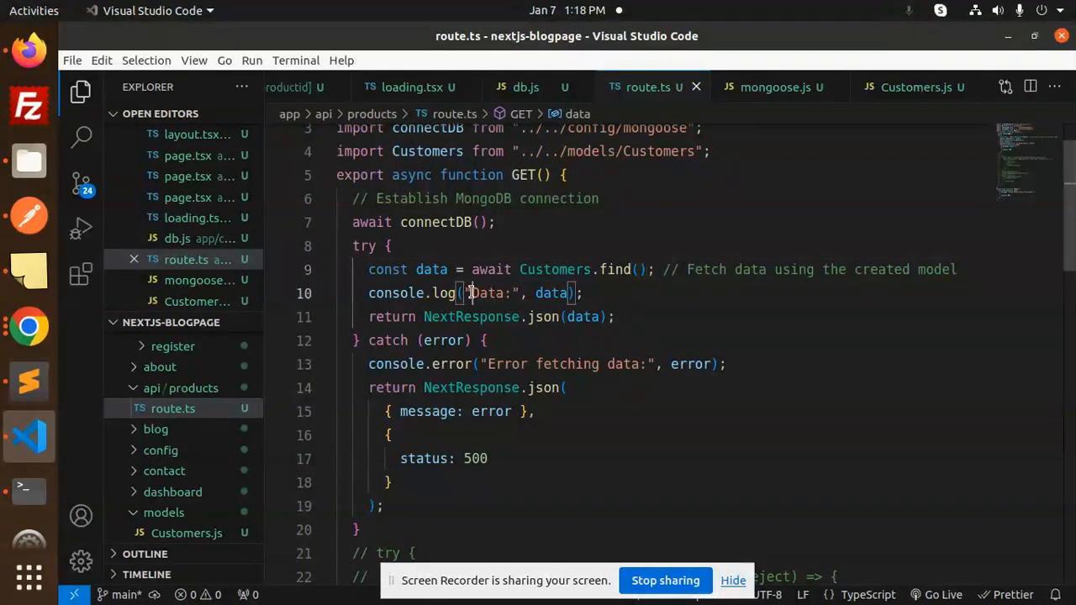
pyautogui.click(626, 317)
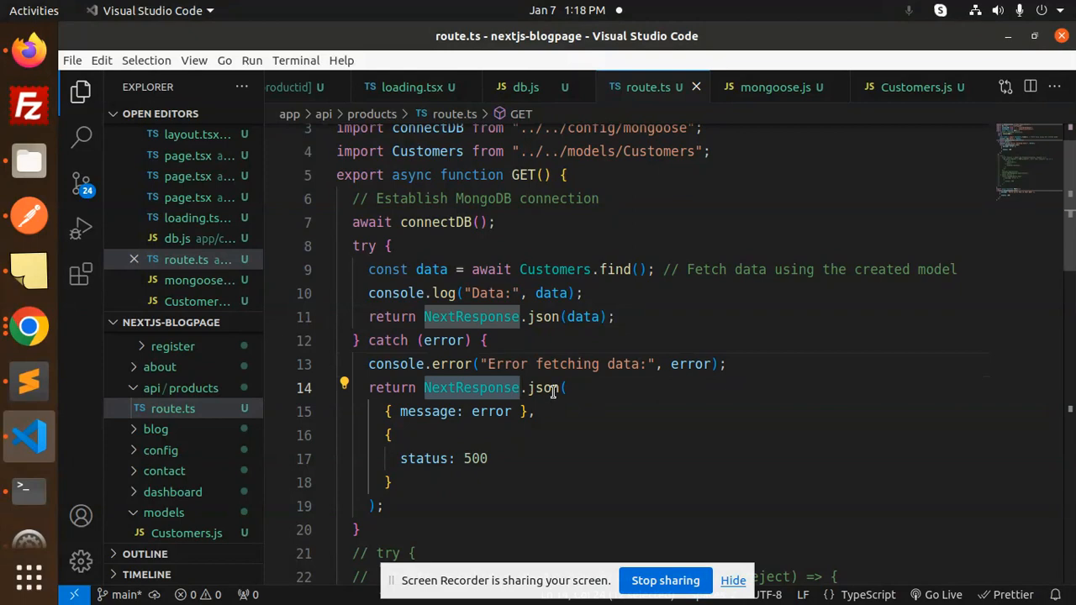
pyautogui.scroll(3)
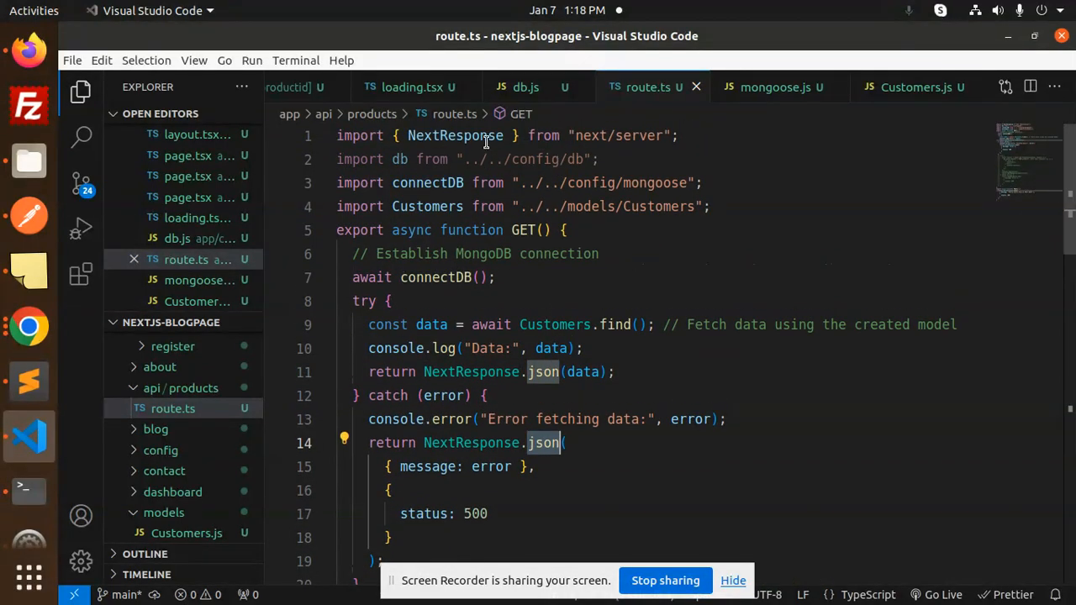
pyautogui.scroll(-3)
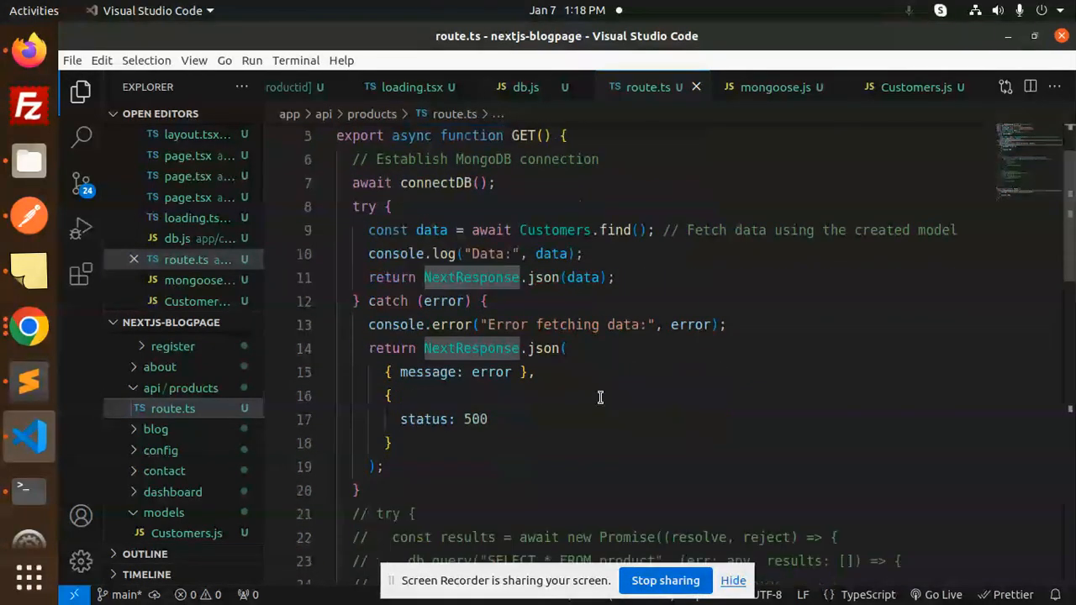
pyautogui.click(431, 419)
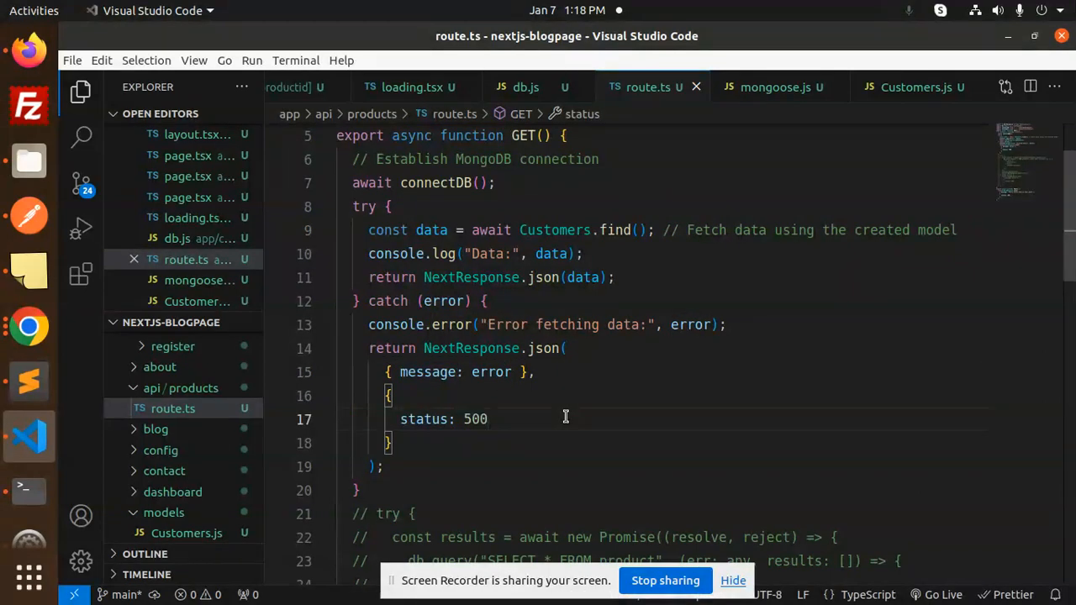
pyautogui.moveTo(69, 437)
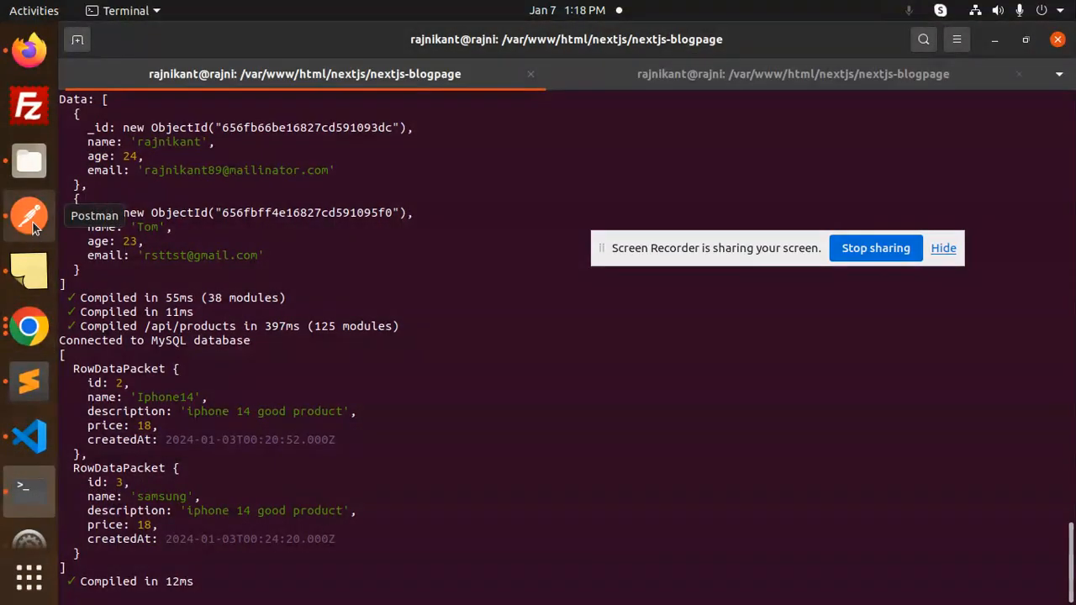
# - Send GET /api/products in Postman, restart npm run dev after the 500 error, and resend
pyautogui.click(29, 216)
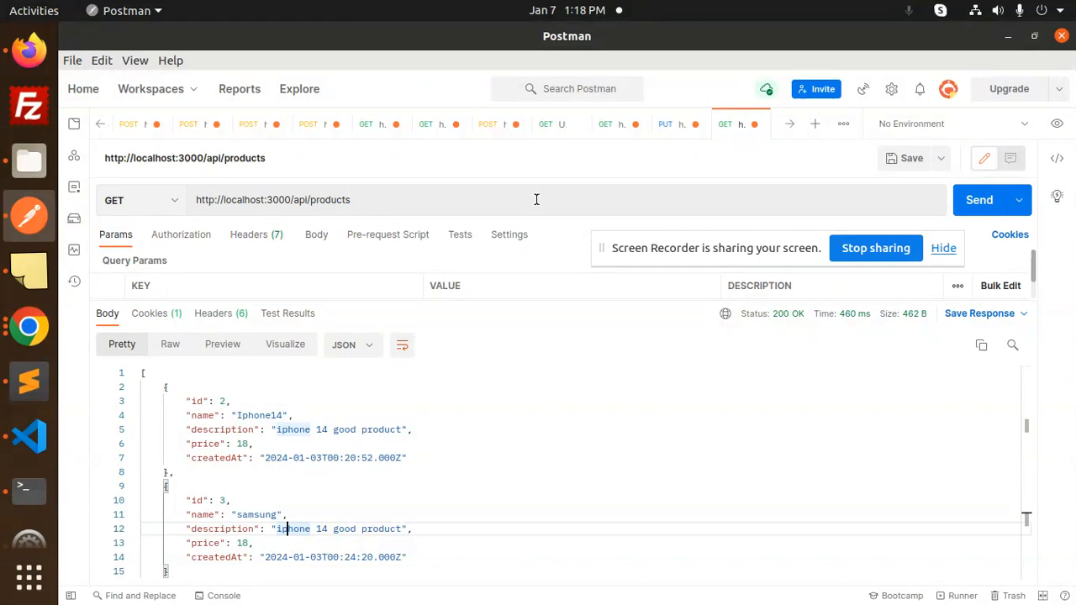
pyautogui.click(979, 200)
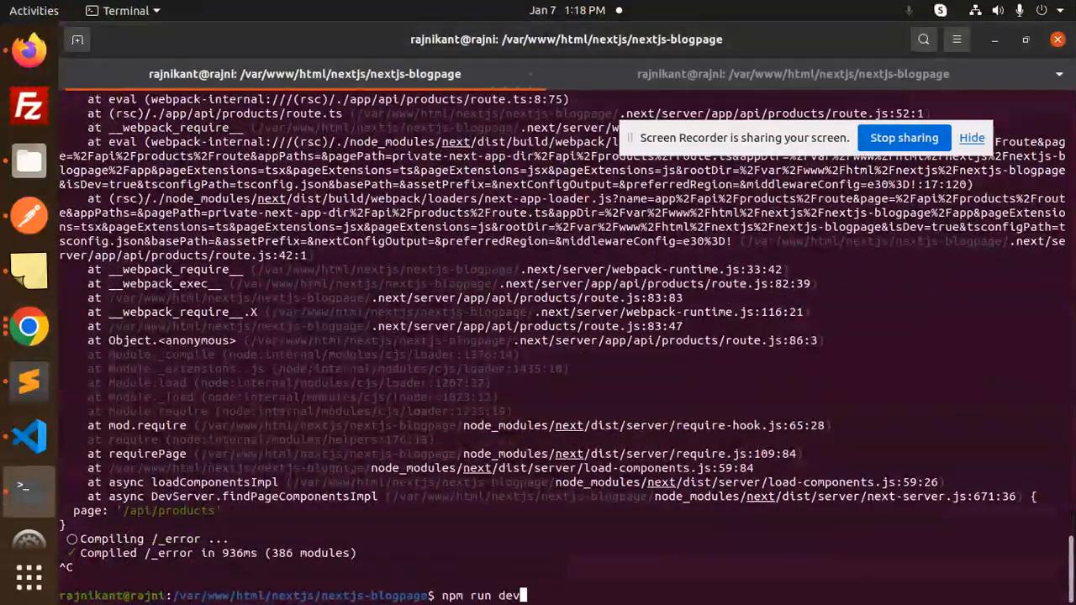
pyautogui.press('Return')
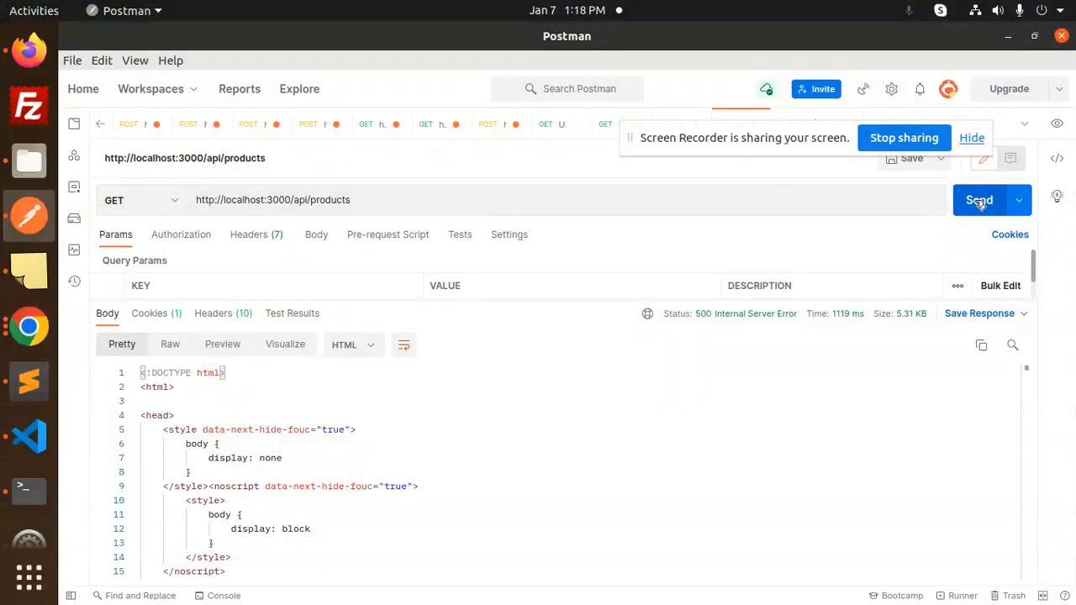
pyautogui.click(980, 199)
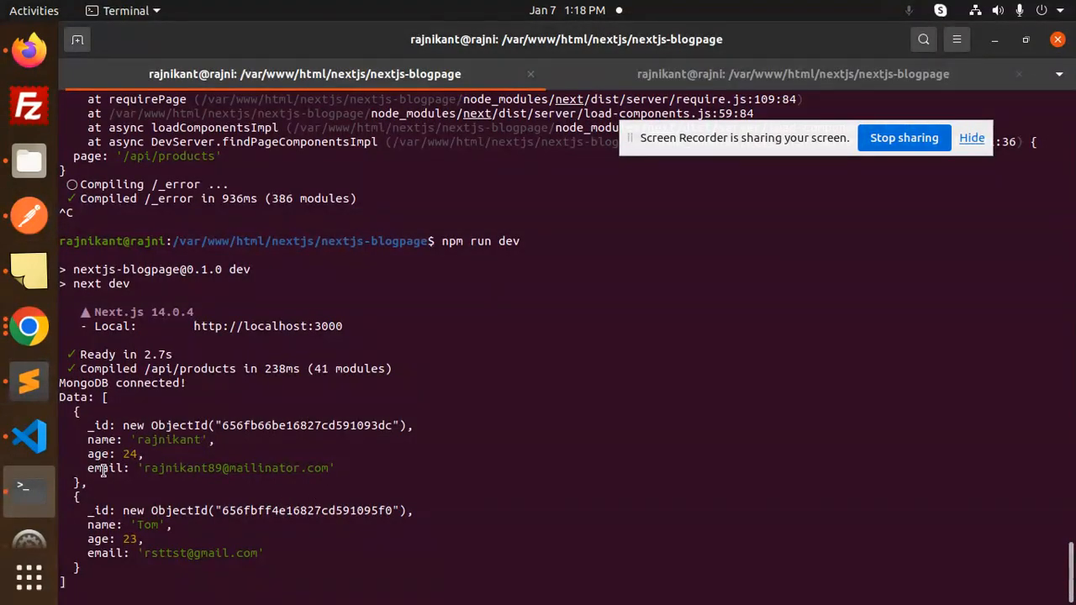
pyautogui.moveTo(468, 483)
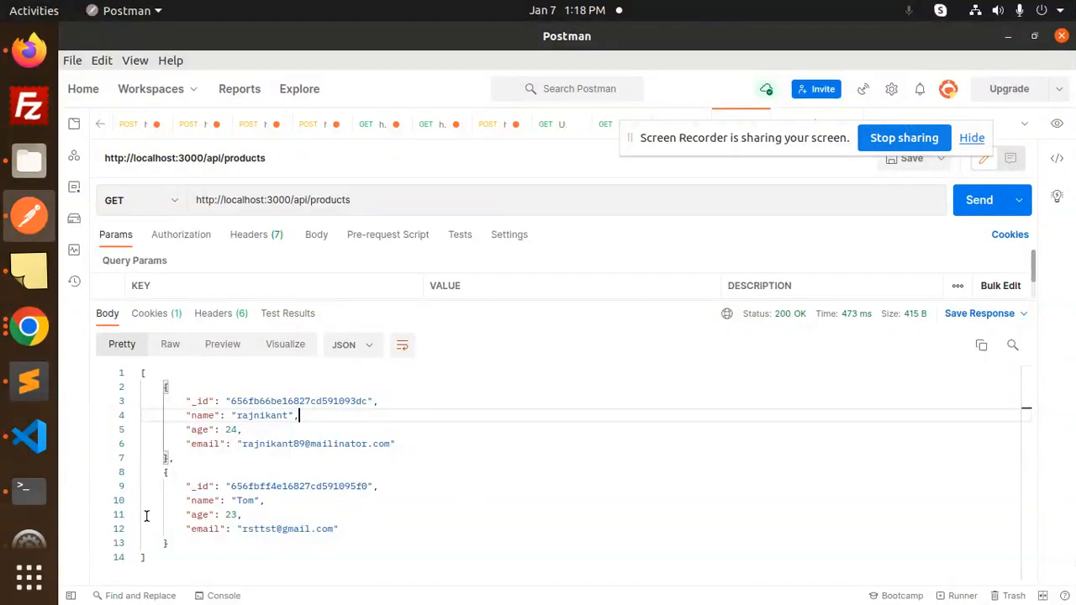
# - Launch Robo 3T from the Activities app search
pyautogui.click(28, 578)
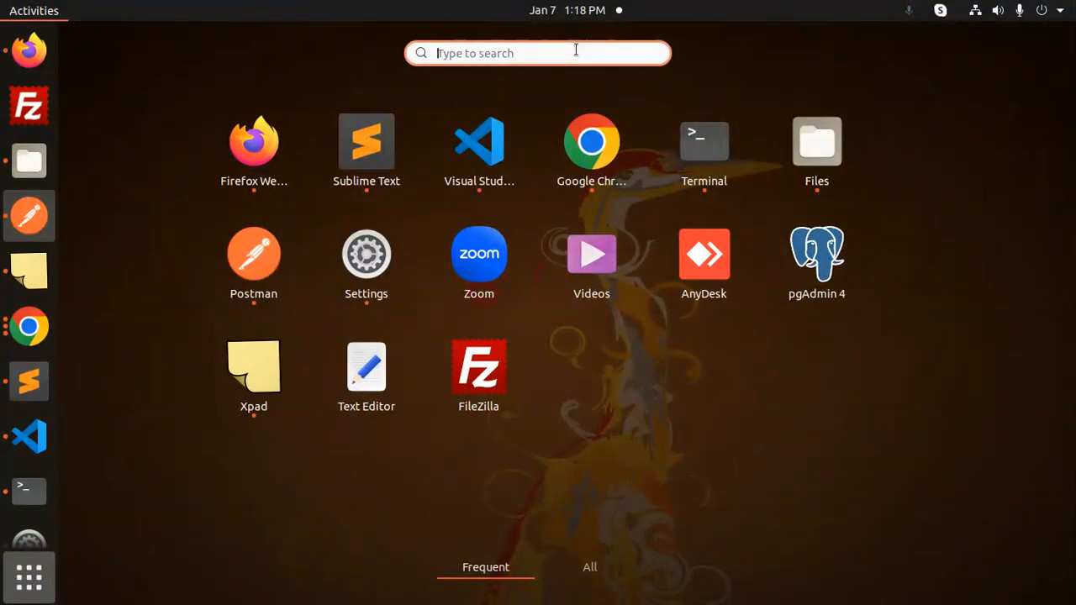
pyautogui.write('robl')
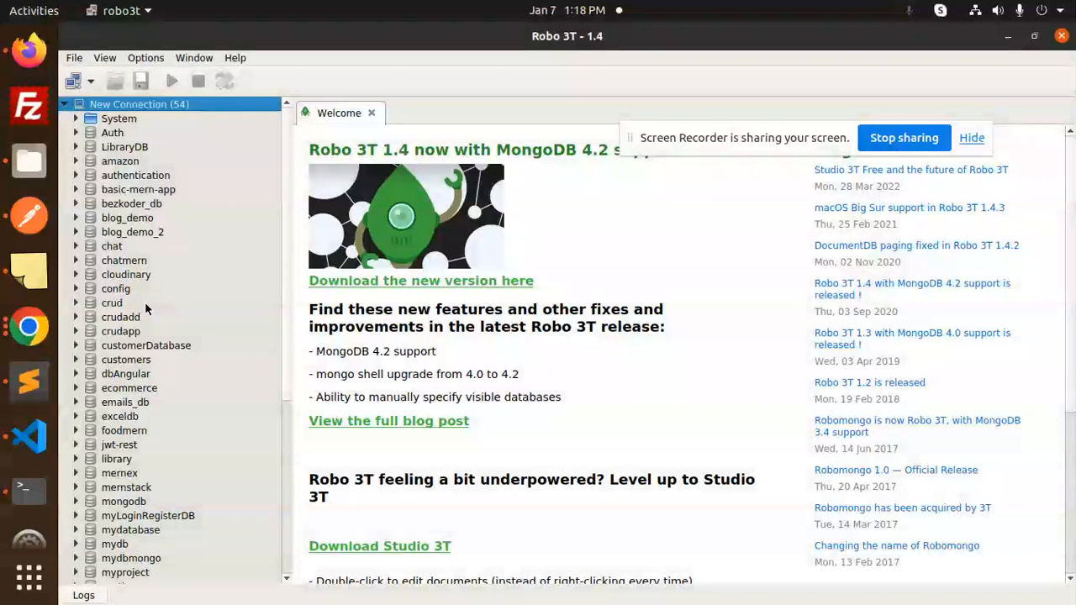
pyautogui.scroll(-3)
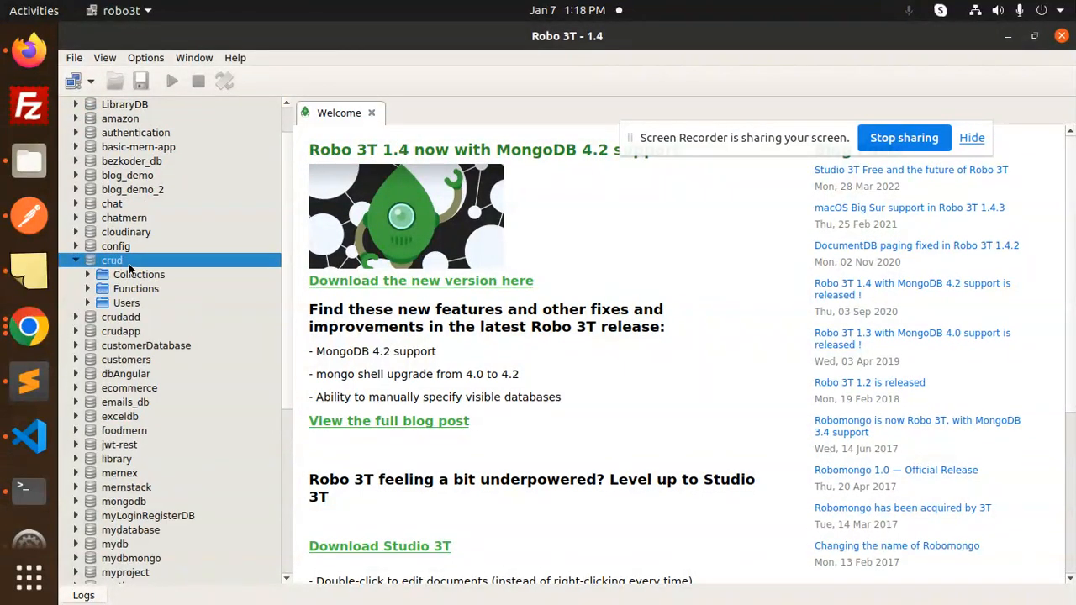
# - Expand crud > Collections, view the customers documents and expand the second one
pyautogui.click(88, 275)
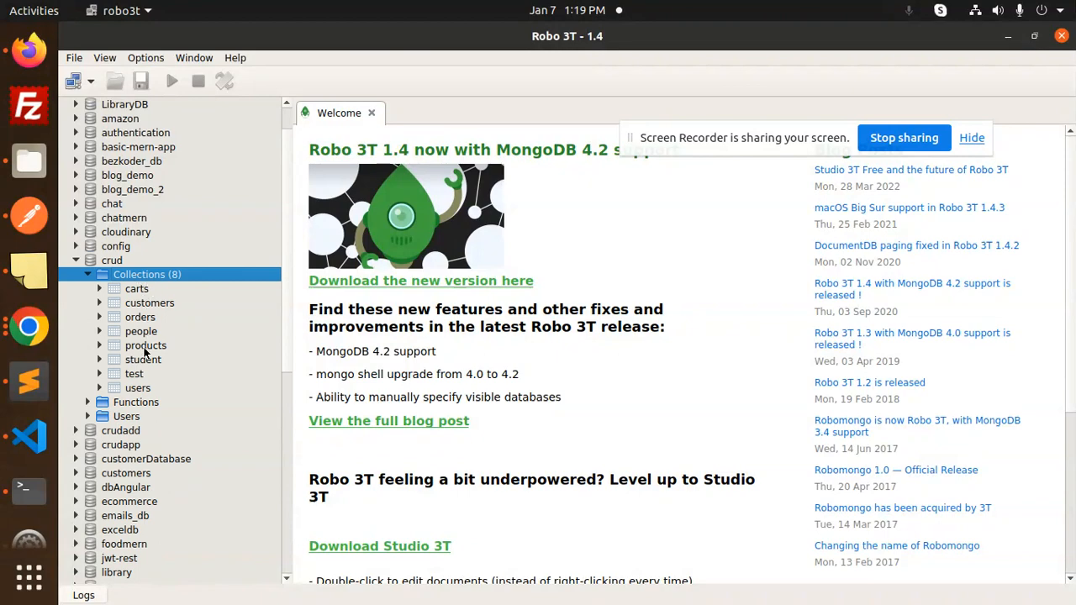
pyautogui.click(150, 303)
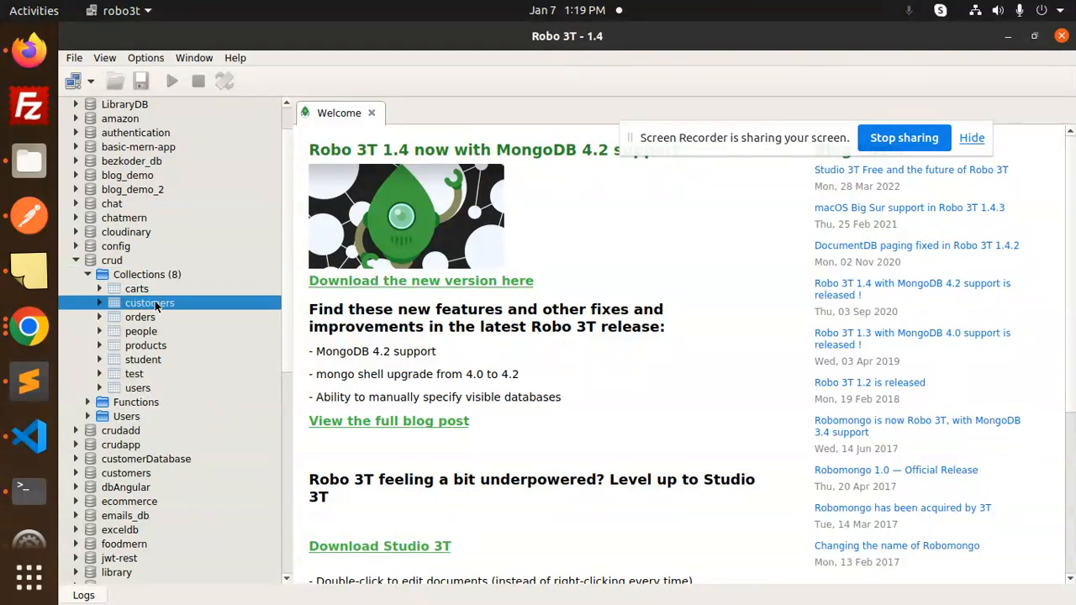
pyautogui.doubleClick(150, 302)
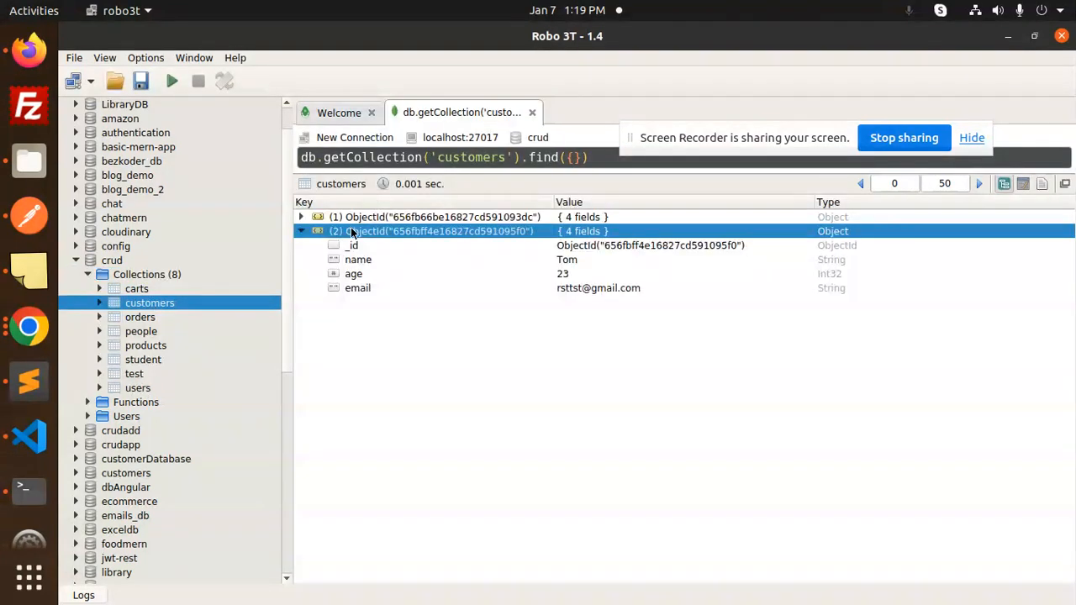
pyautogui.click(301, 217)
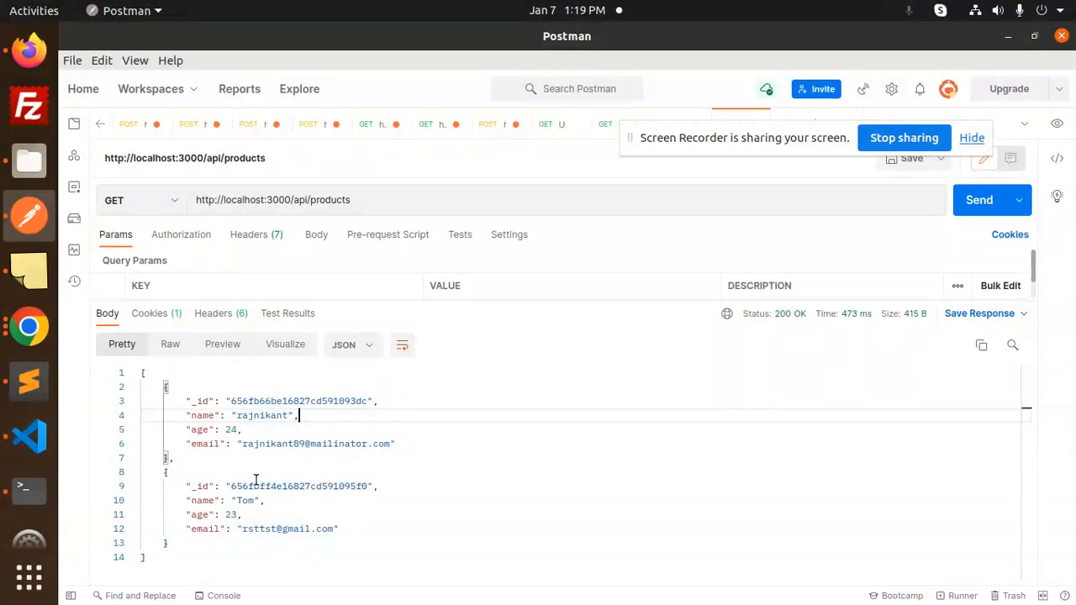
# - Select the first customer's name in the Postman response, then view the terminal's MongoDB log
pyautogui.doubleClick(261, 416)
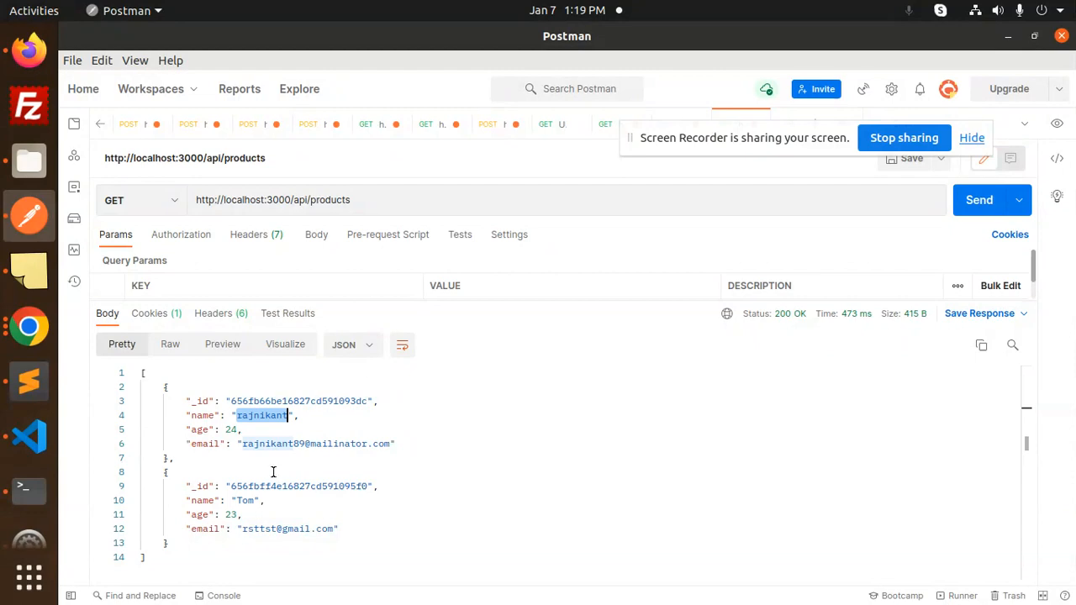
pyautogui.moveTo(29, 435)
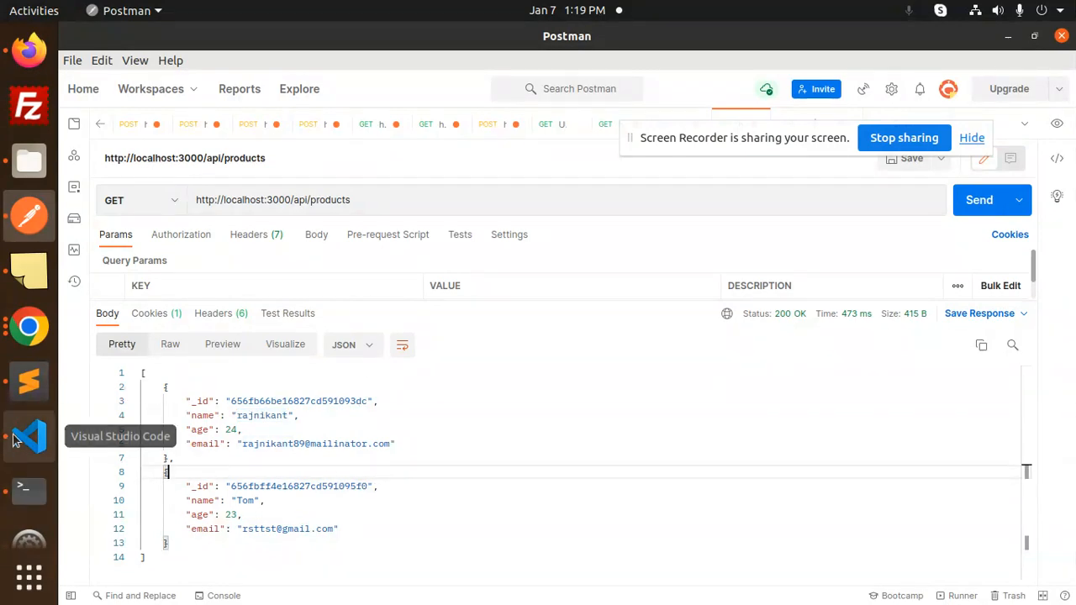
pyautogui.click(28, 443)
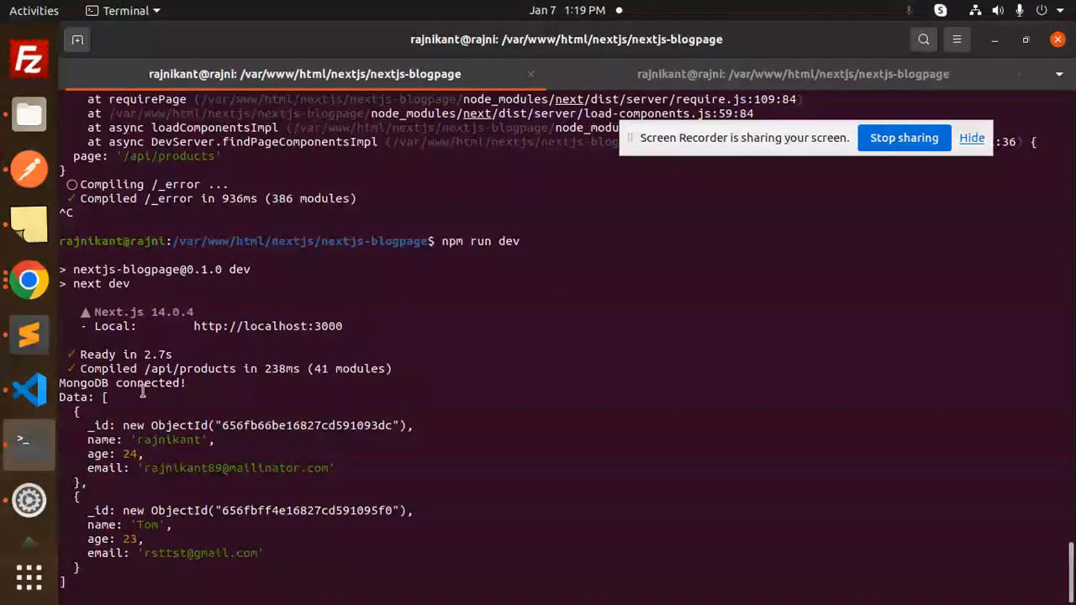